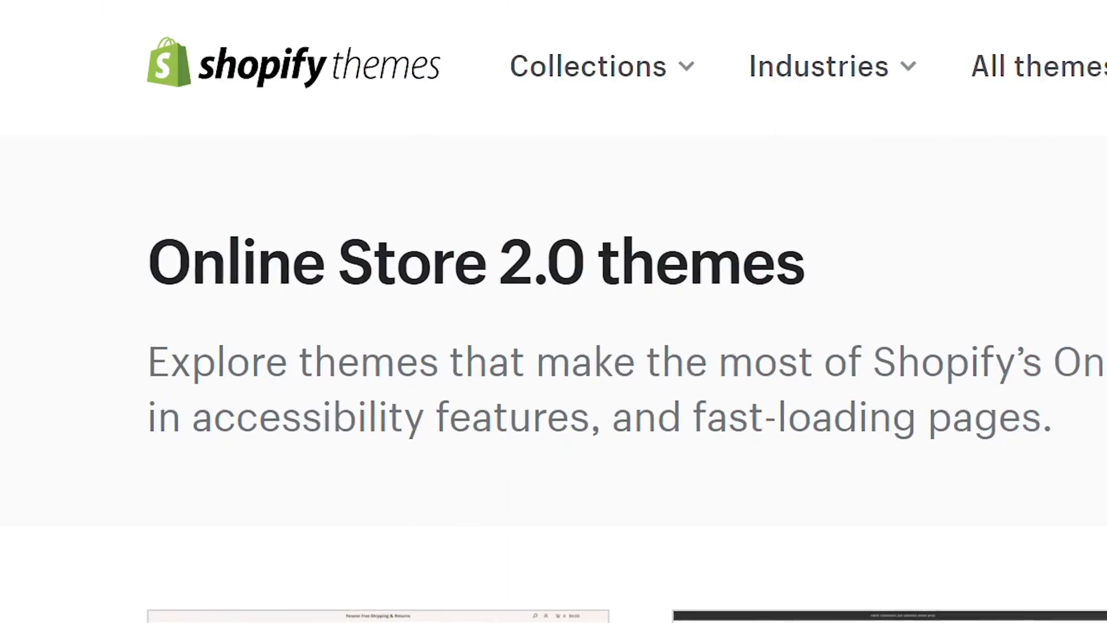
# - Refresh the app's theme assets under Settings > Application Assets Management, confirming the re-creation
pyautogui.scroll(-3)
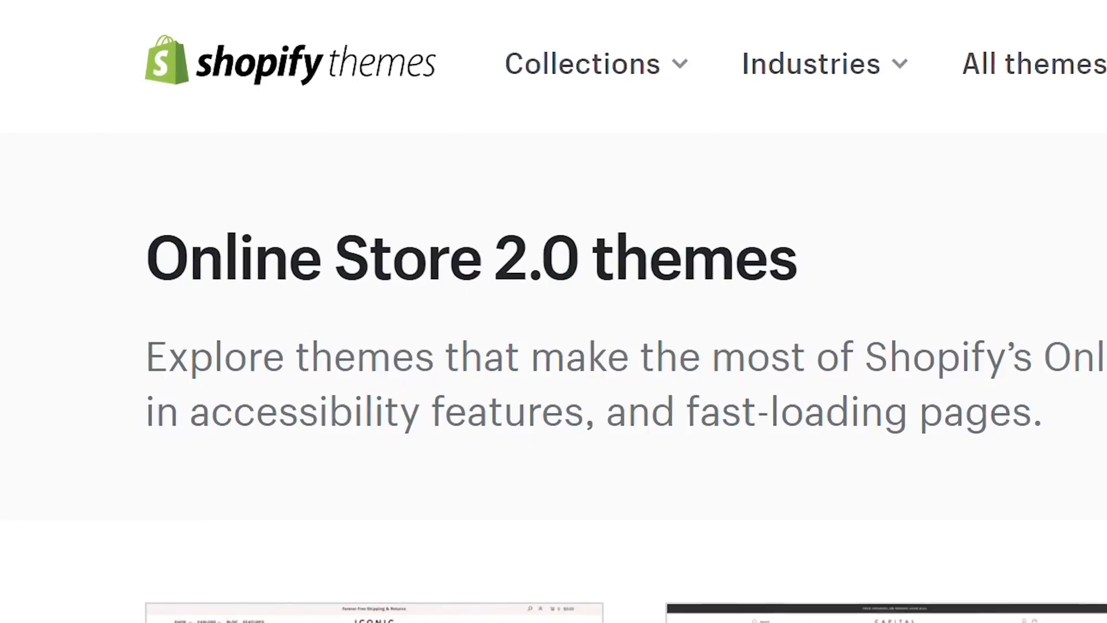
pyautogui.scroll(-3)
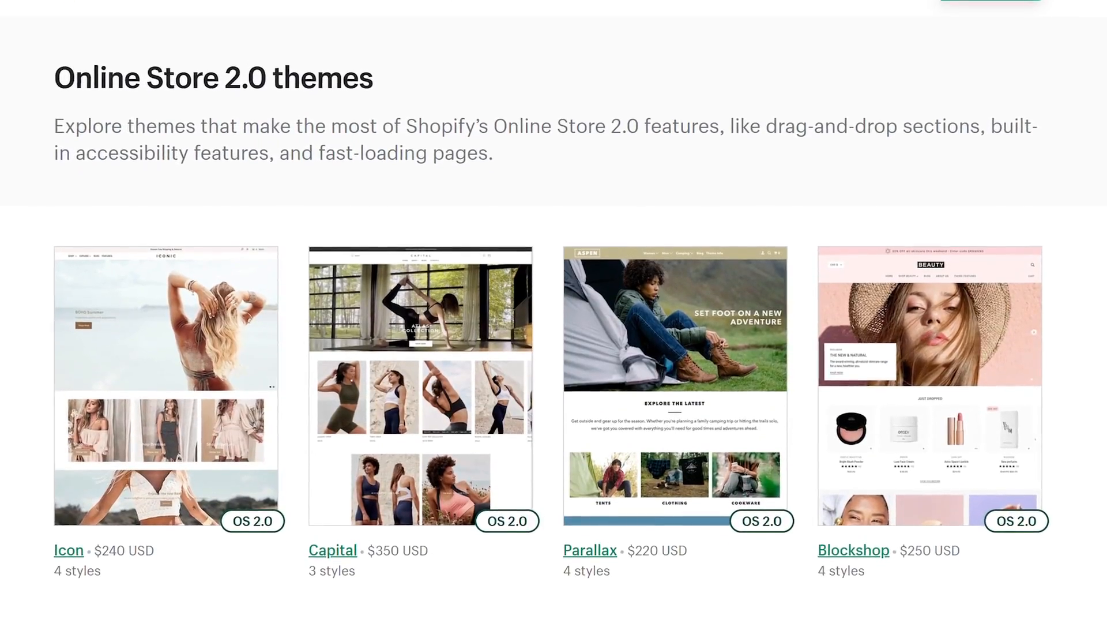
pyautogui.scroll(-3)
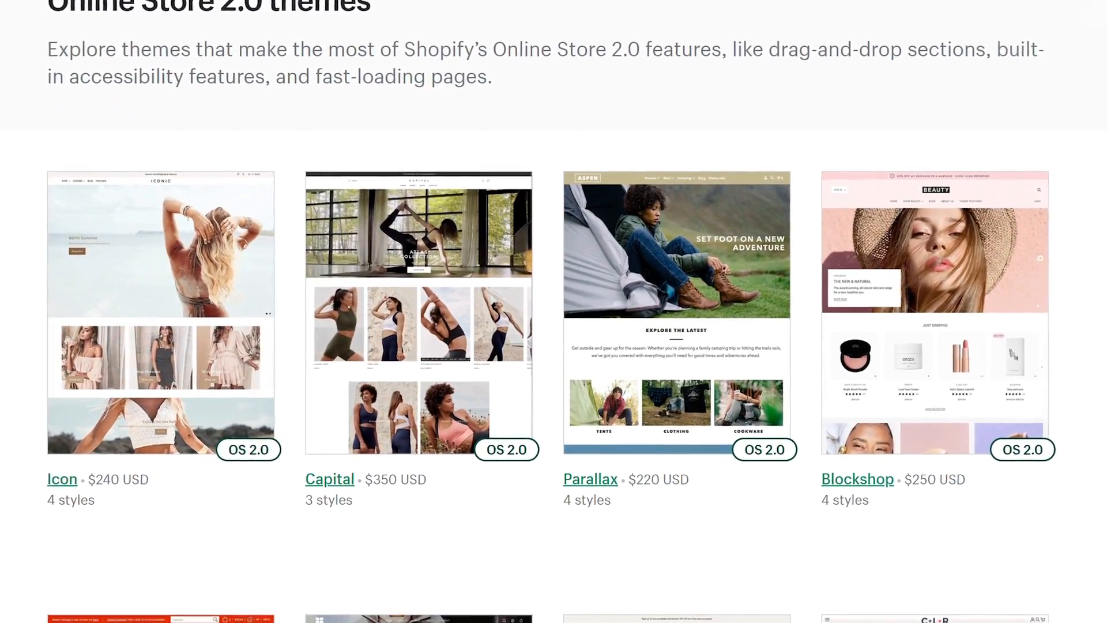
pyautogui.scroll(-3)
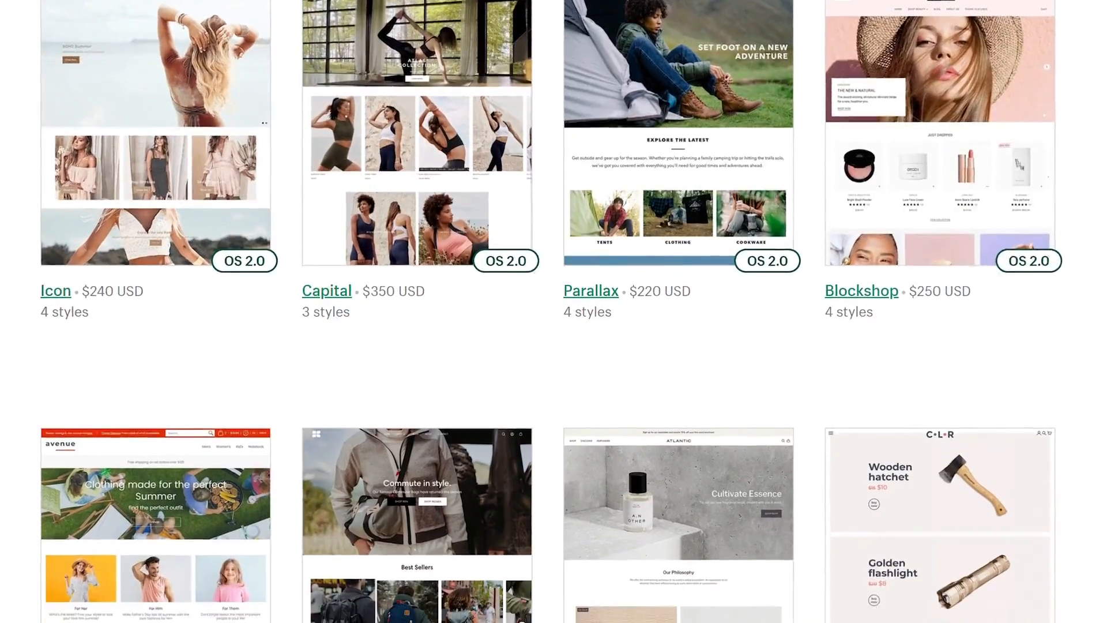
pyautogui.scroll(-3)
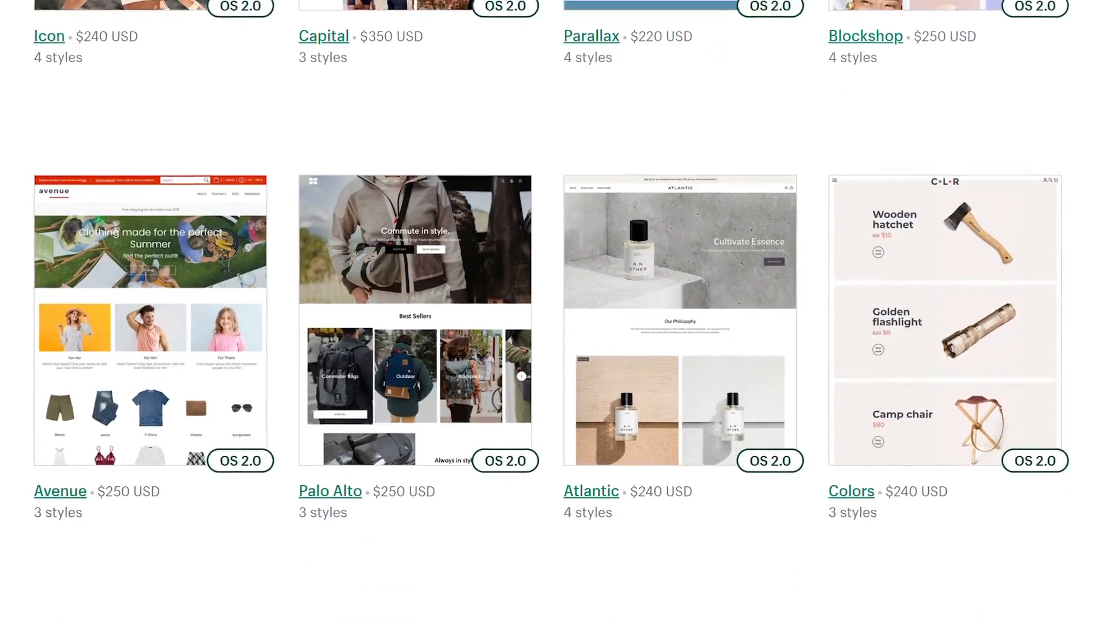
pyautogui.scroll(-3)
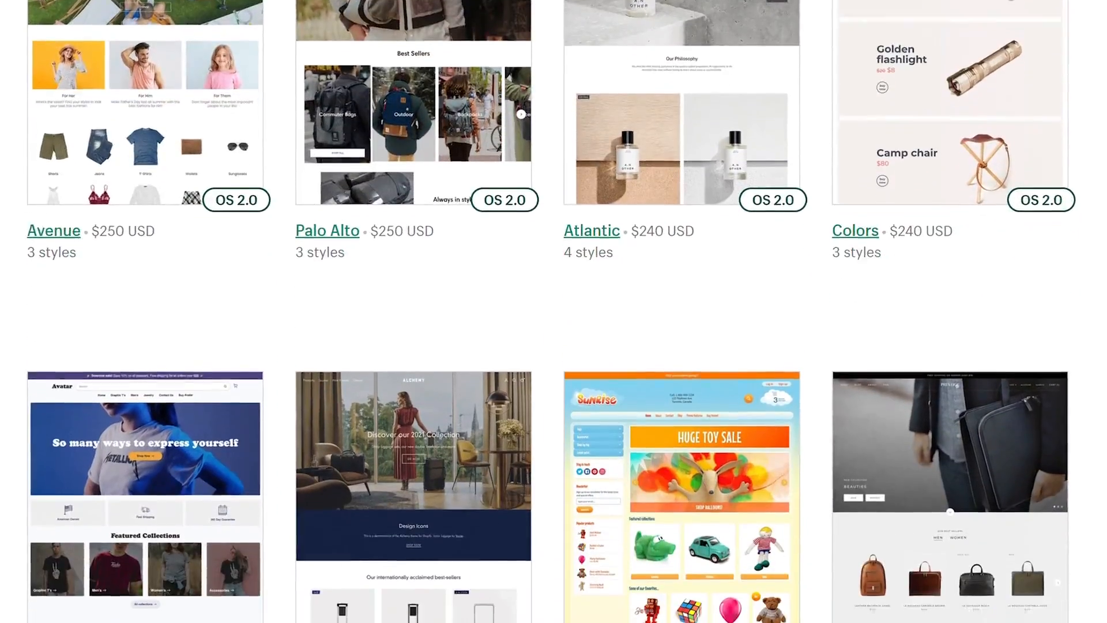
pyautogui.scroll(-3)
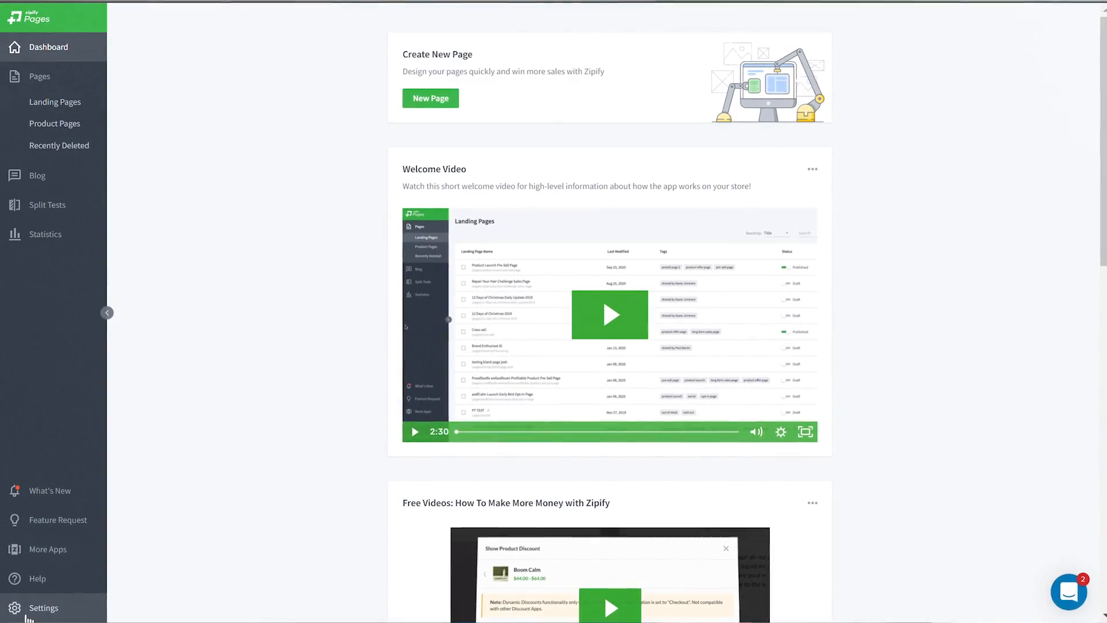
pyautogui.click(43, 608)
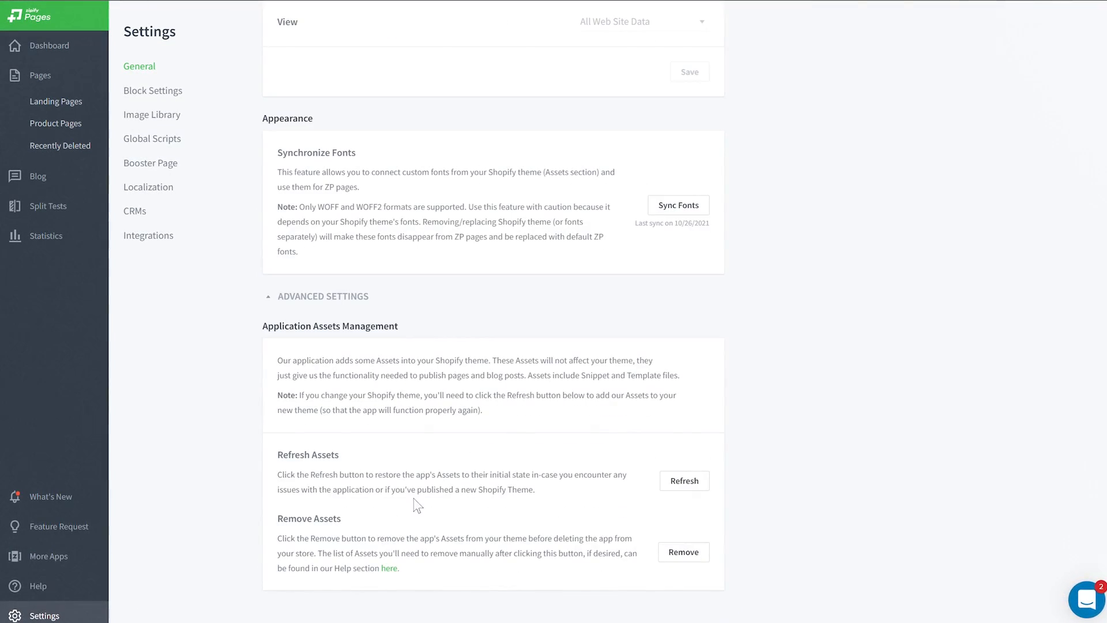
pyautogui.click(683, 481)
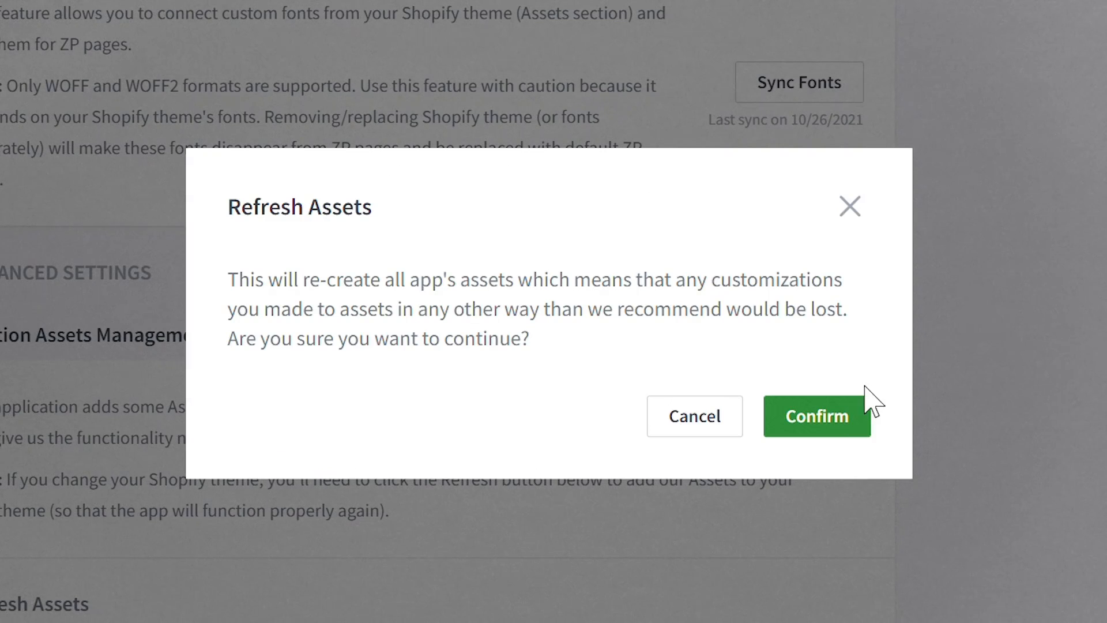
pyautogui.click(817, 416)
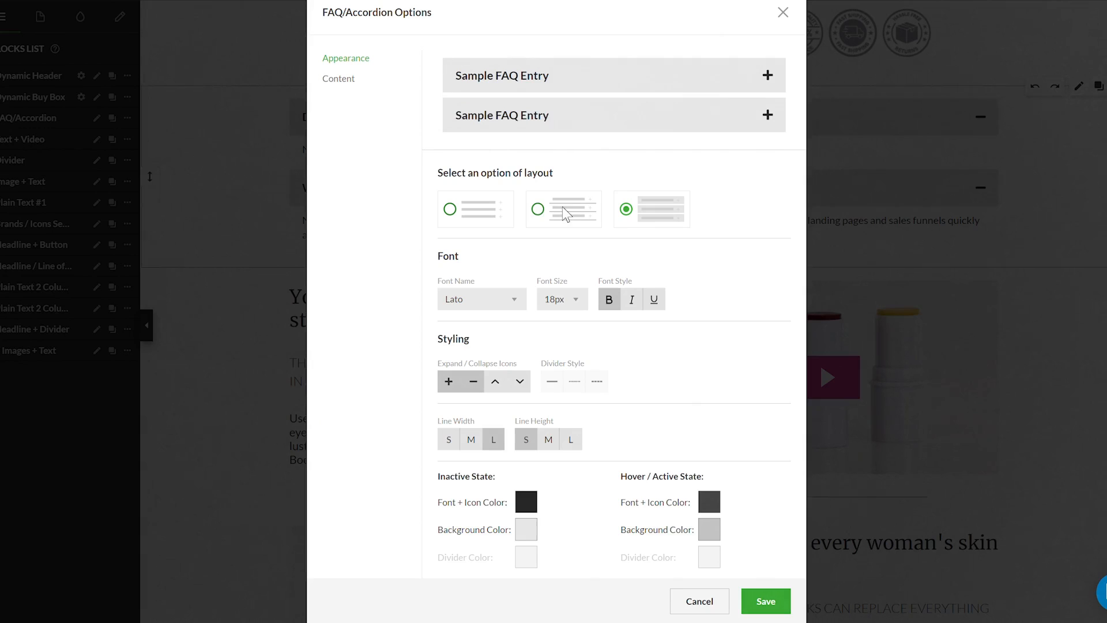
# - Switch the FAQ accordion to the first, unshaded layout and show its FAQ entries' content
pyautogui.click(449, 208)
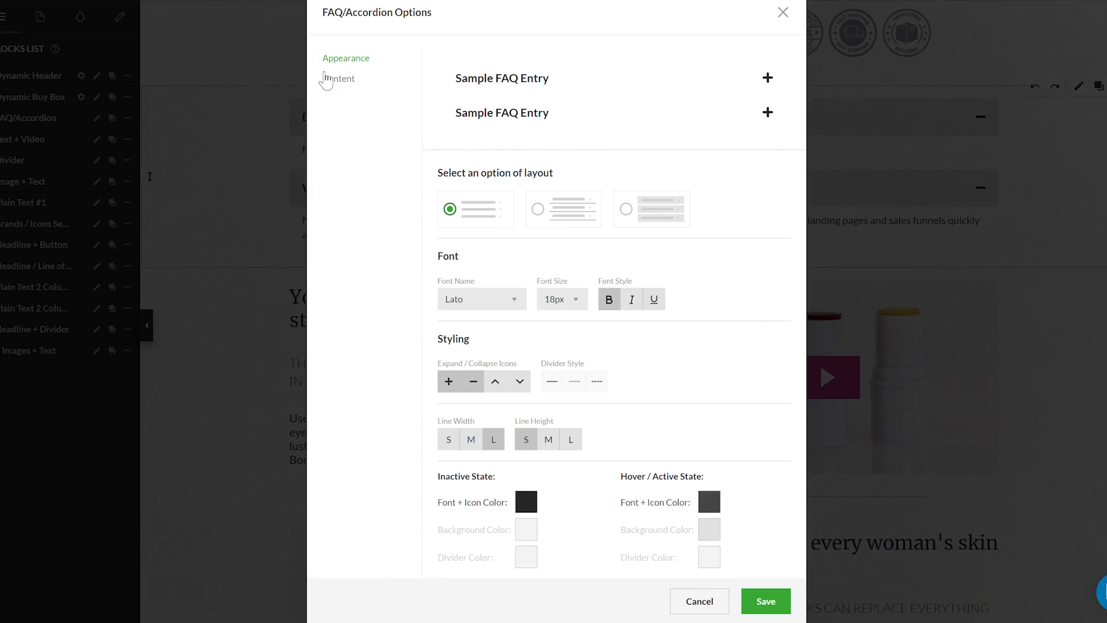
pyautogui.click(336, 79)
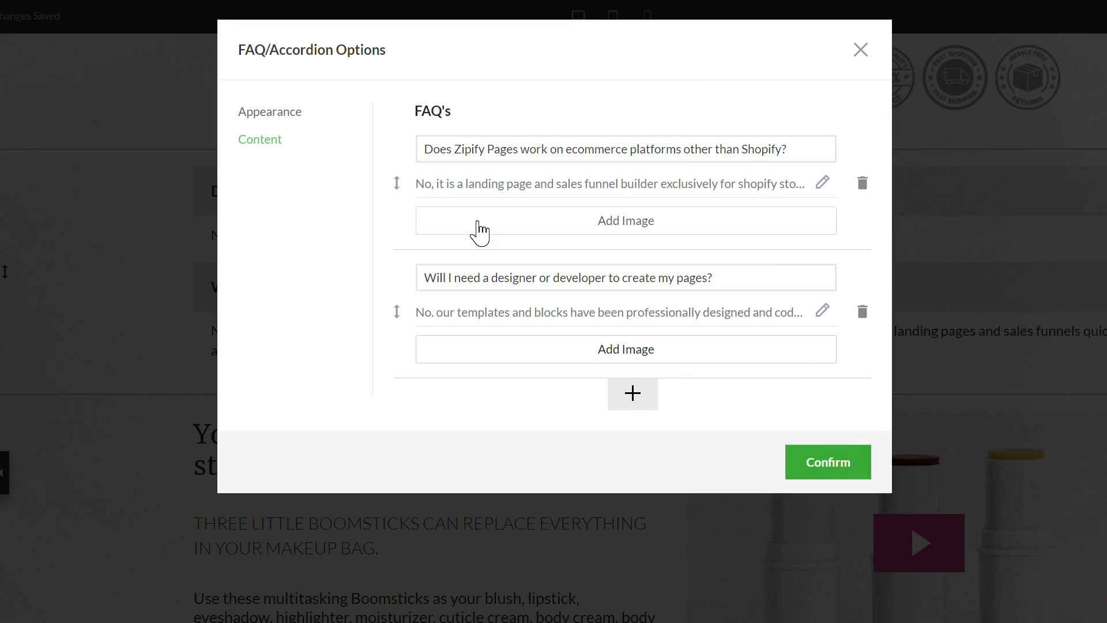
# - Add the lip gloss photo to the first FAQ answer: rounded, 60%, size L, 600 px max width
pyautogui.click(625, 220)
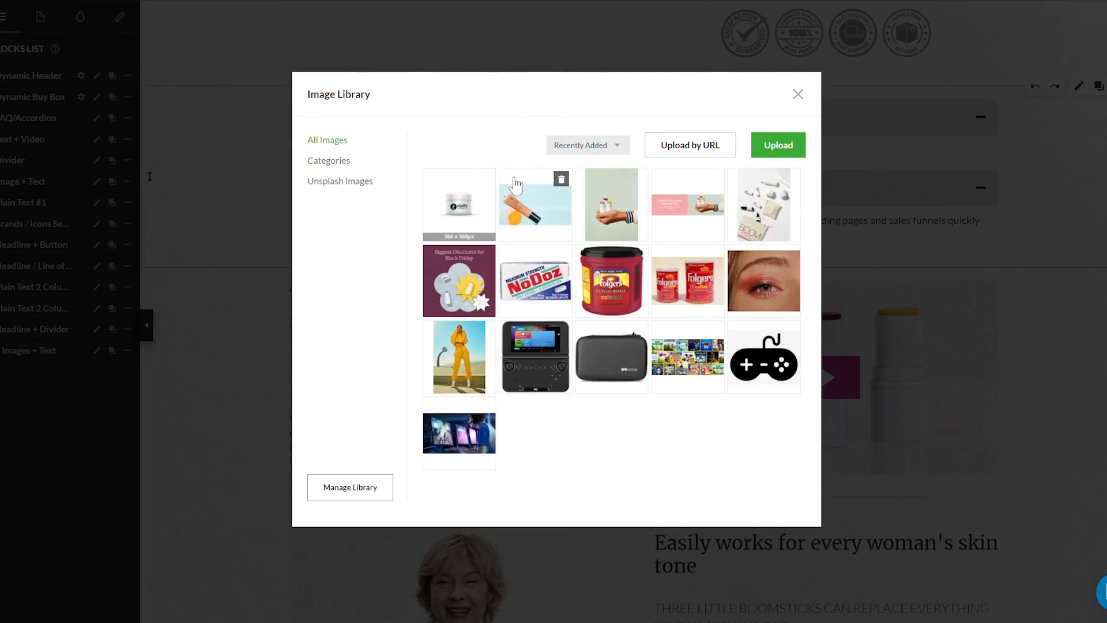
pyautogui.click(534, 204)
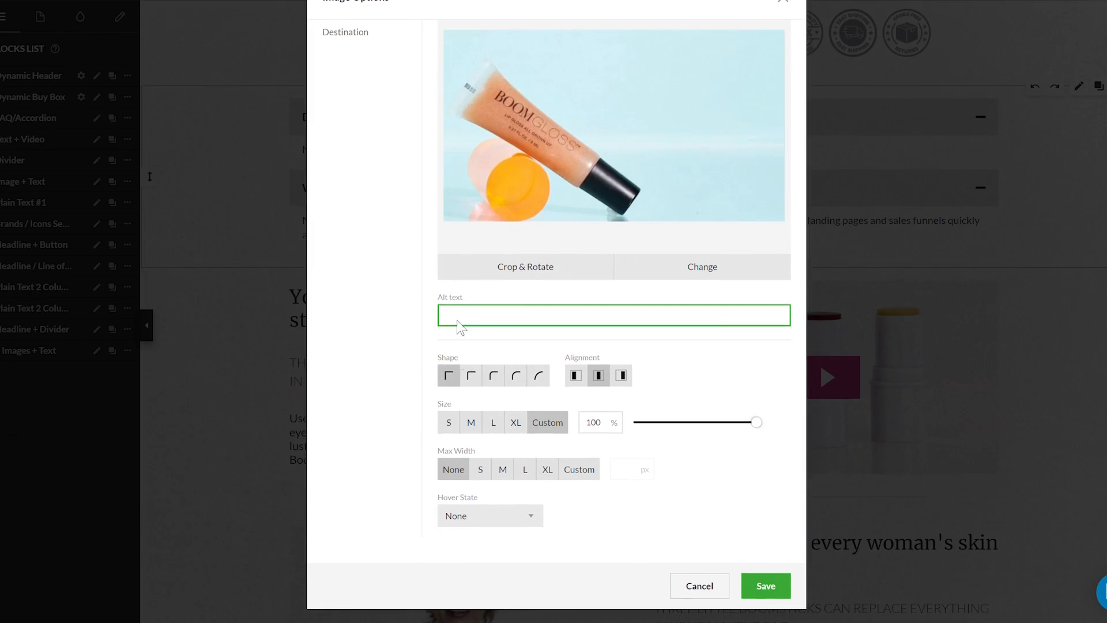
pyautogui.click(493, 375)
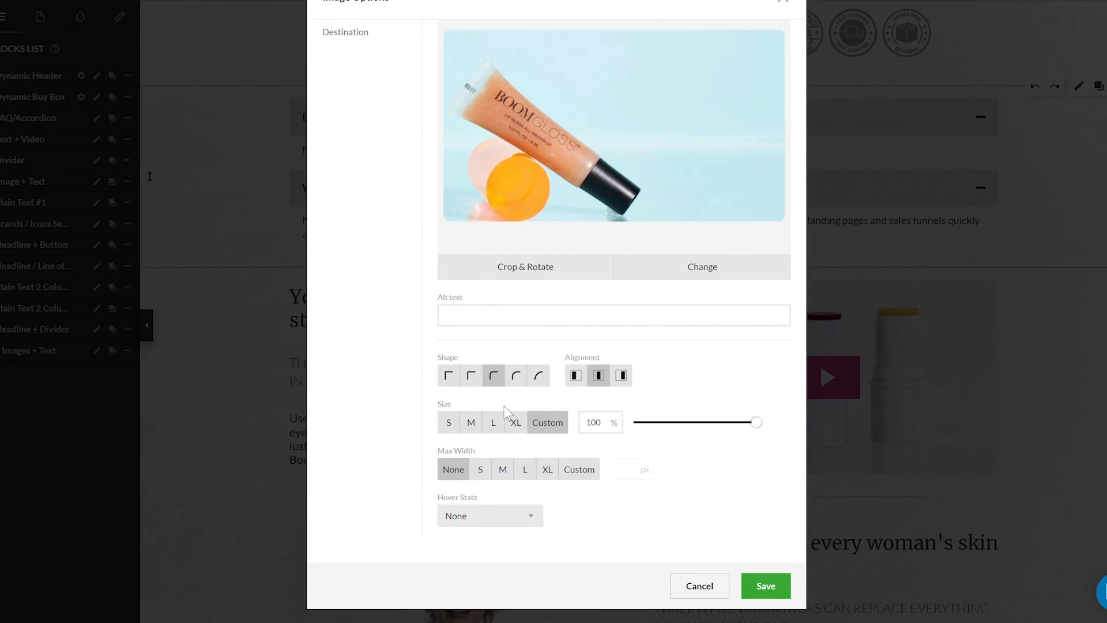
pyautogui.click(493, 422)
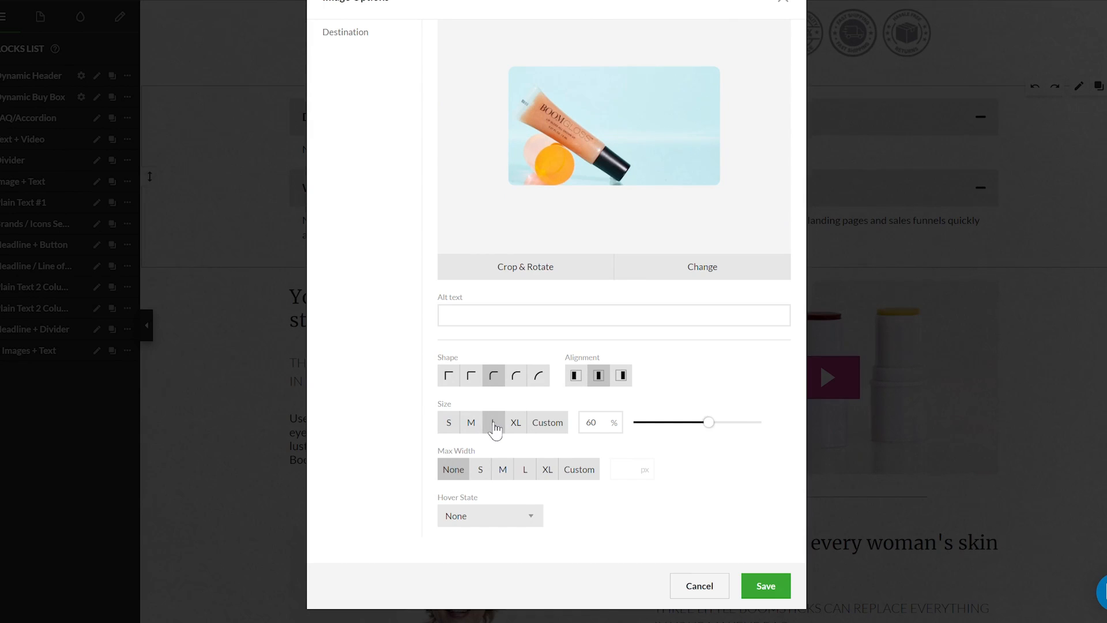
pyautogui.click(502, 469)
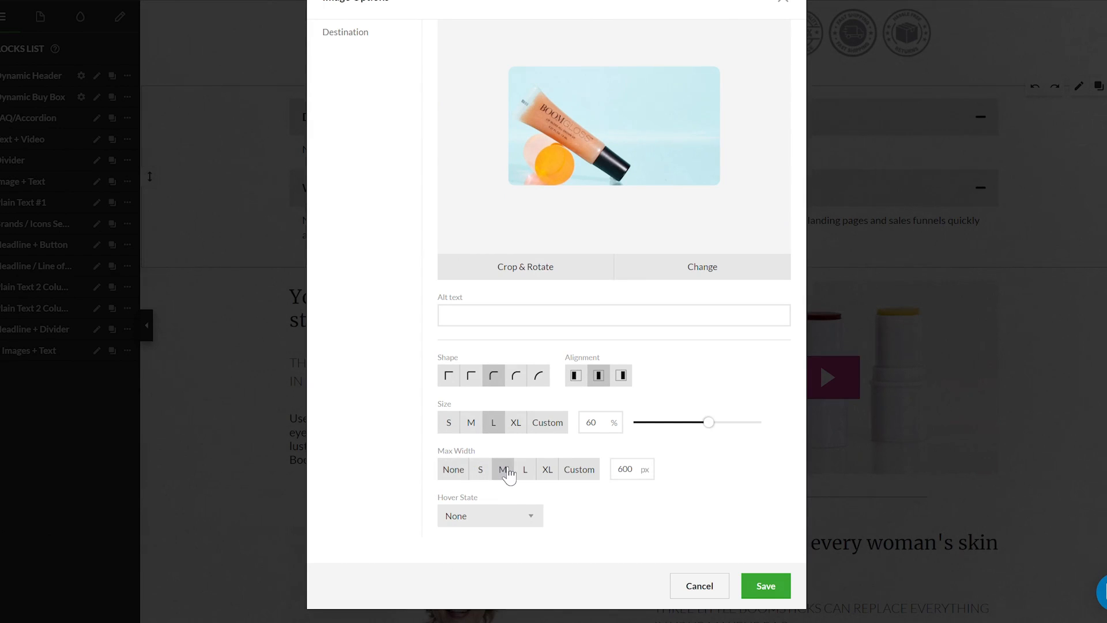
pyautogui.click(490, 514)
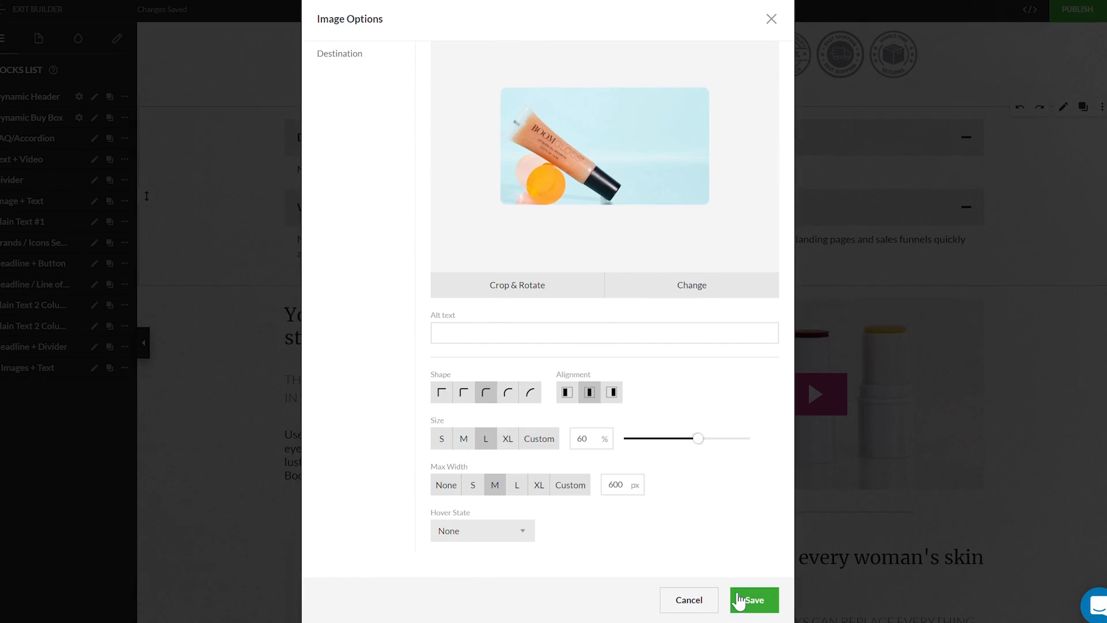
# - Save the image, set the first FAQ to the image-above-text layout, and confirm
pyautogui.click(753, 600)
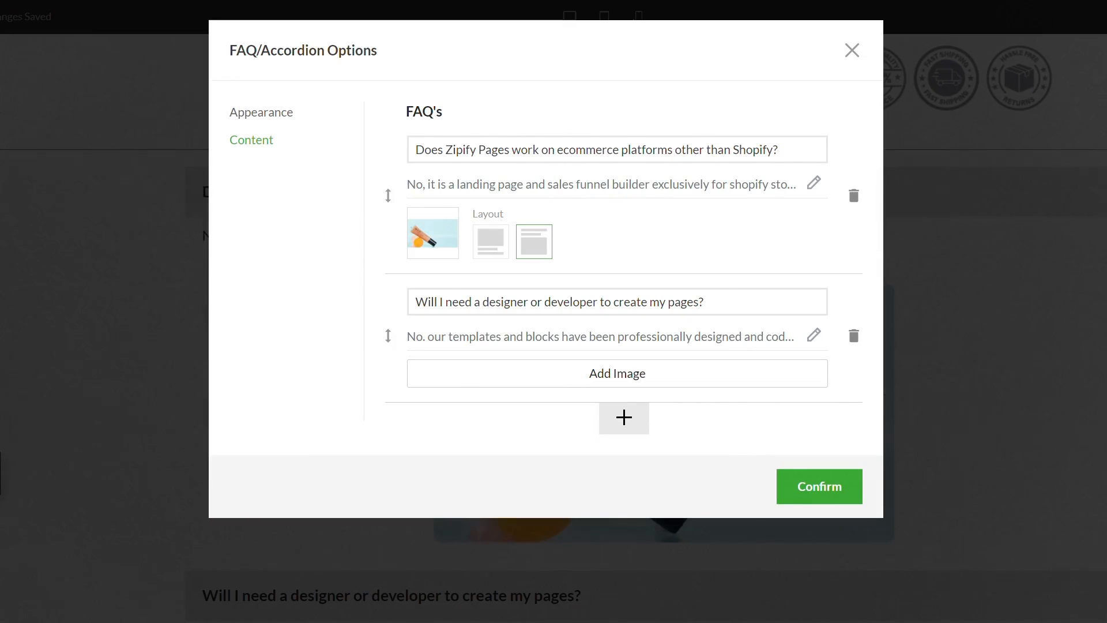
pyautogui.click(490, 242)
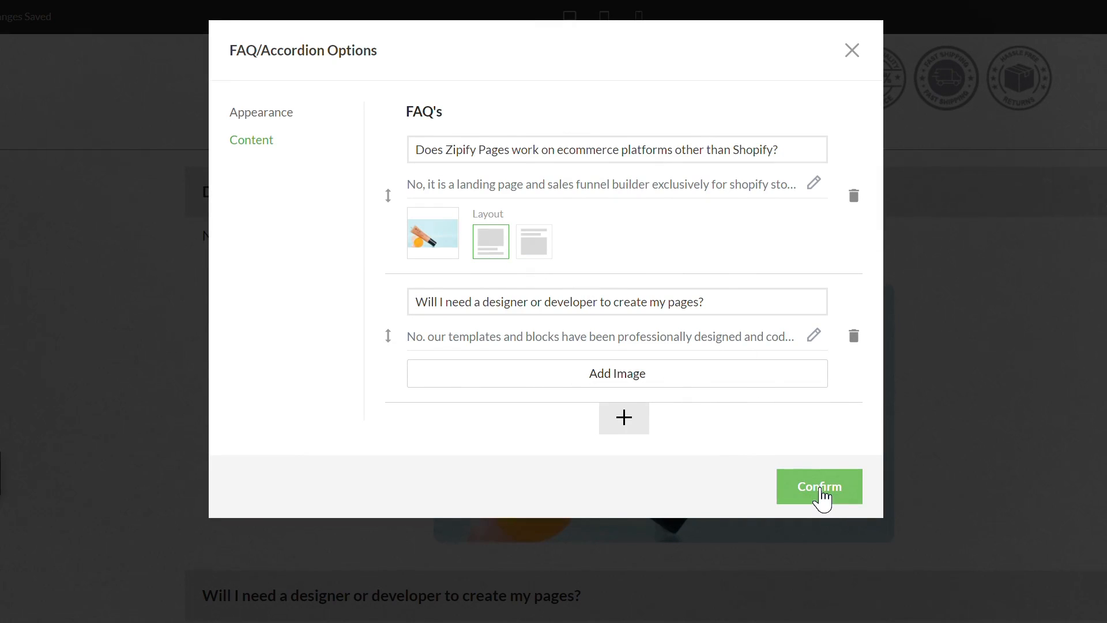
pyautogui.click(818, 486)
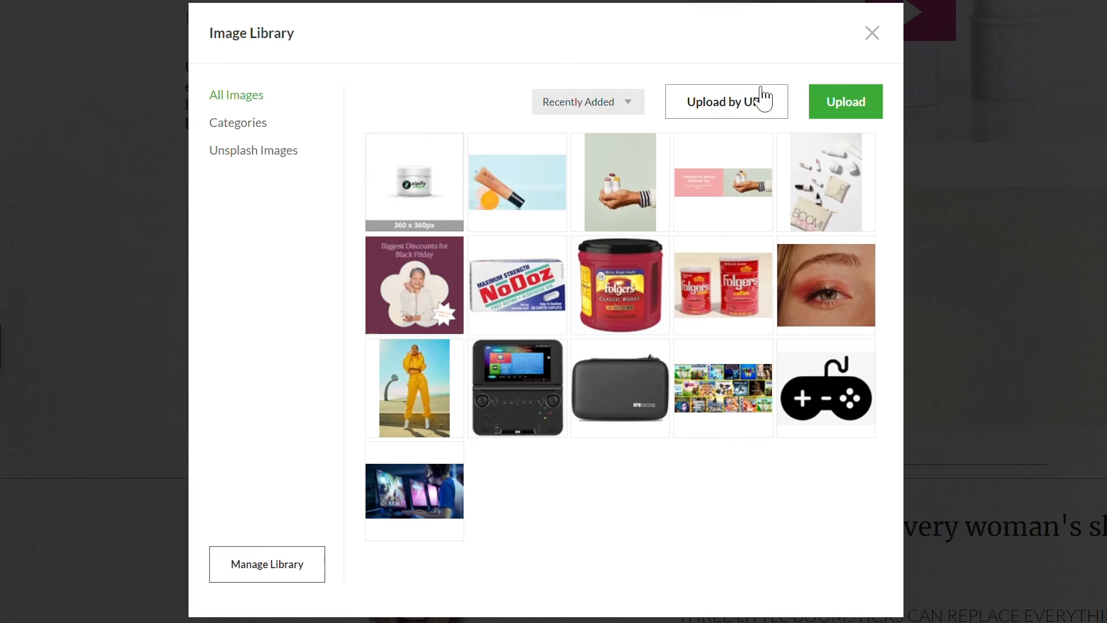
# - Import the three-women sweatshirt photo by URL into the page's image block
pyautogui.click(725, 101)
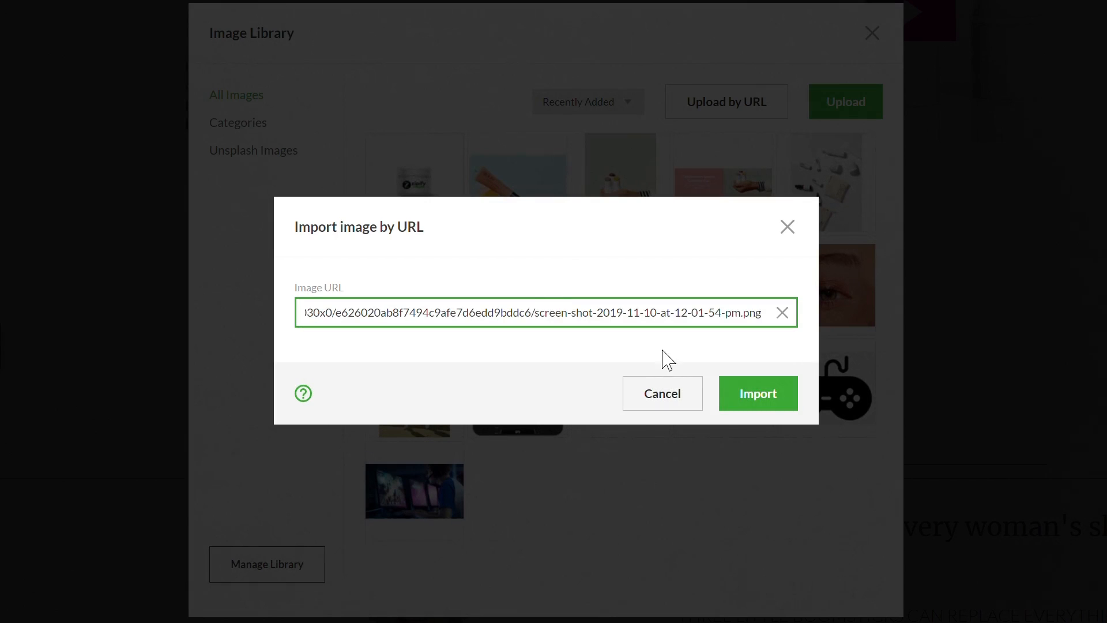
pyautogui.click(756, 393)
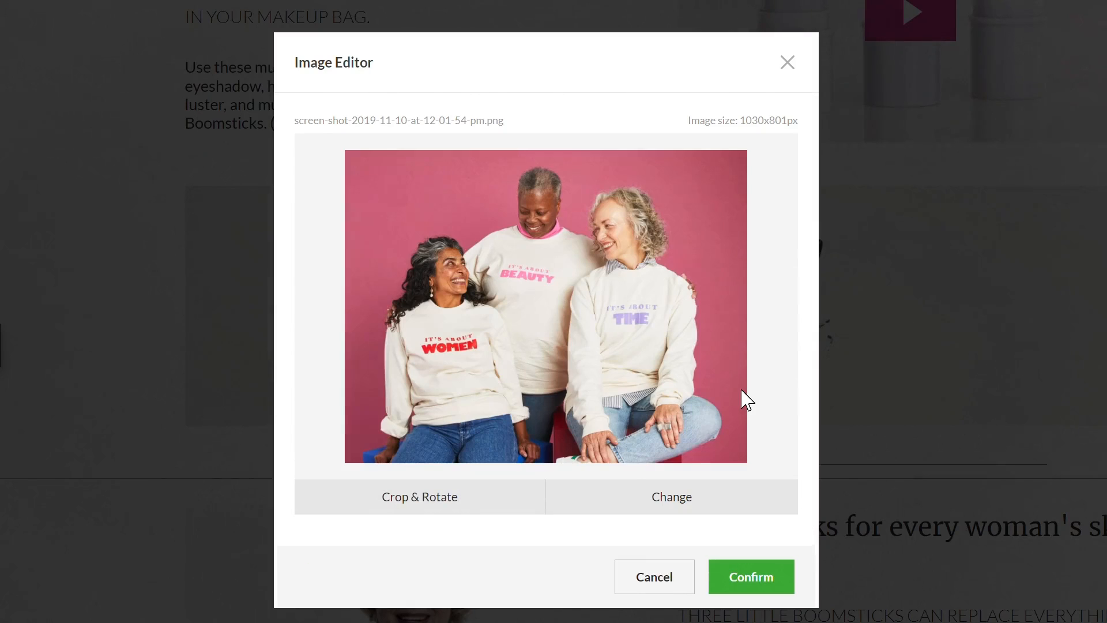
pyautogui.click(749, 577)
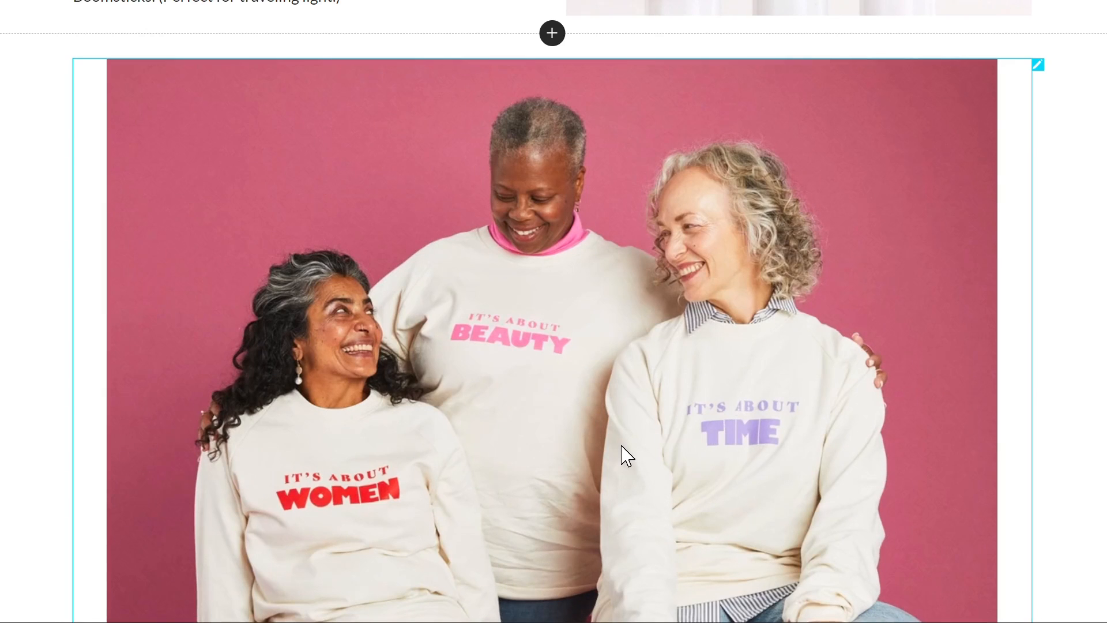
pyautogui.click(1083, 173)
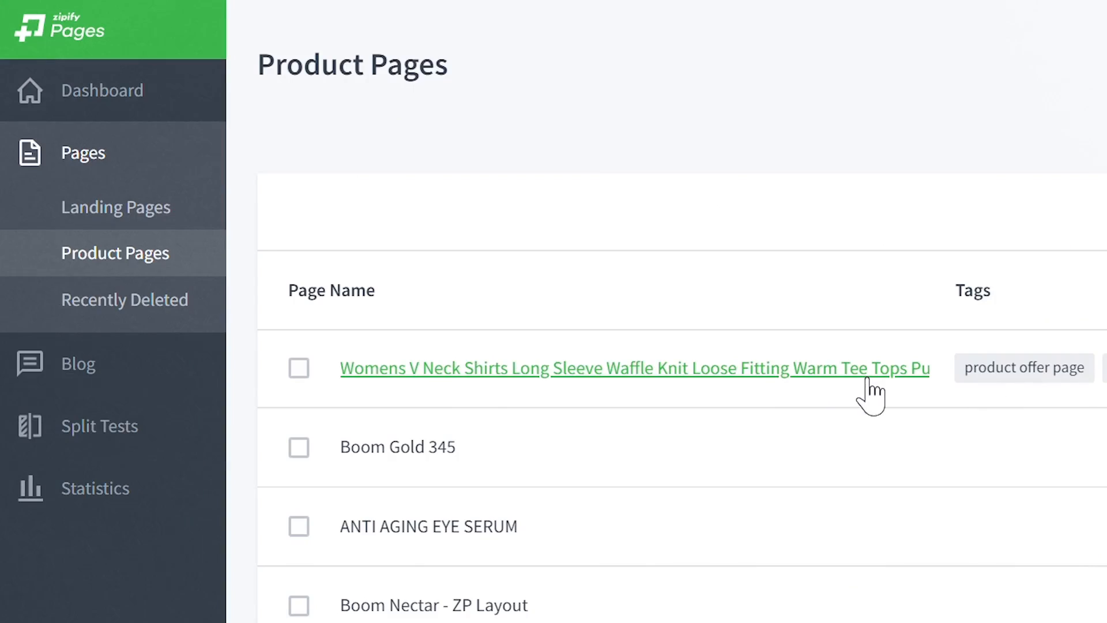
# - Save the women's V-neck shirt product page as a tagged product page template
pyautogui.click(634, 368)
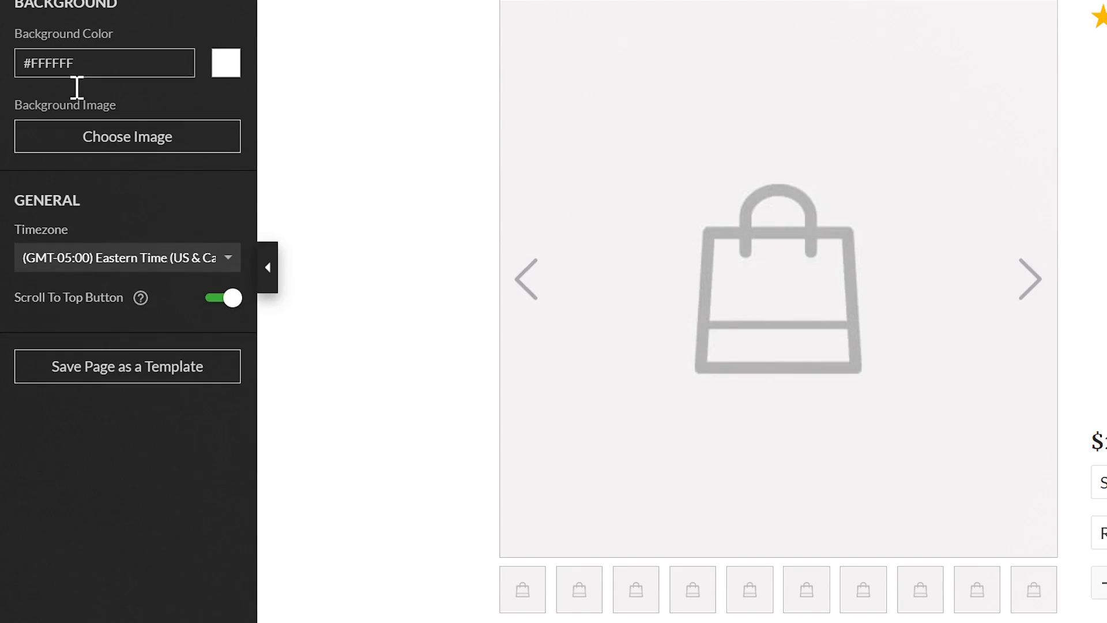
pyautogui.click(127, 365)
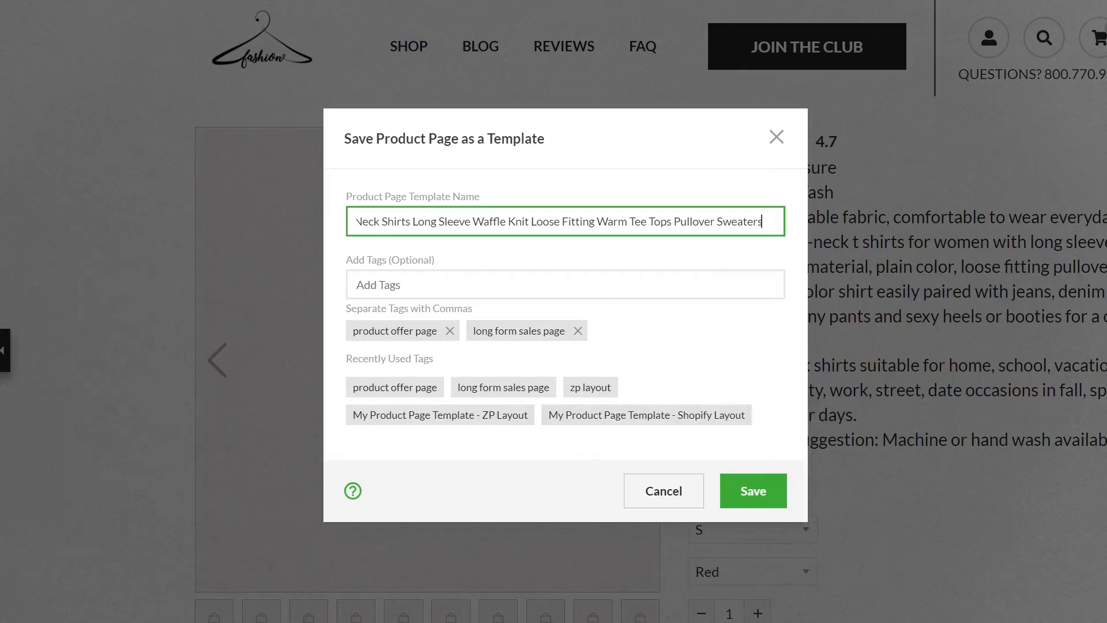
pyautogui.moveTo(752, 490)
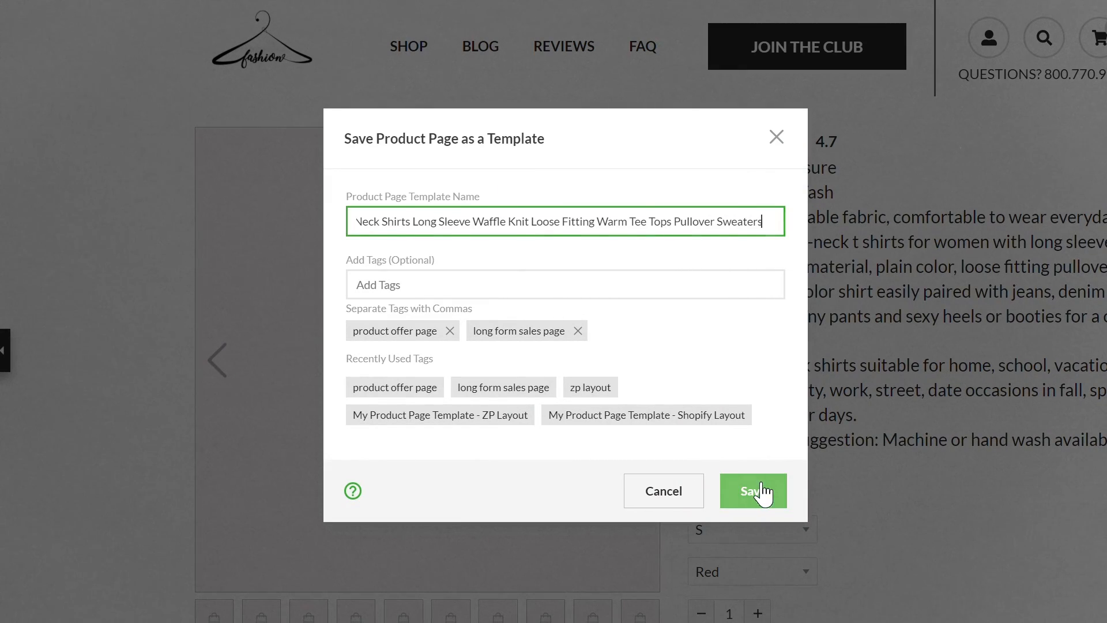
pyautogui.click(752, 491)
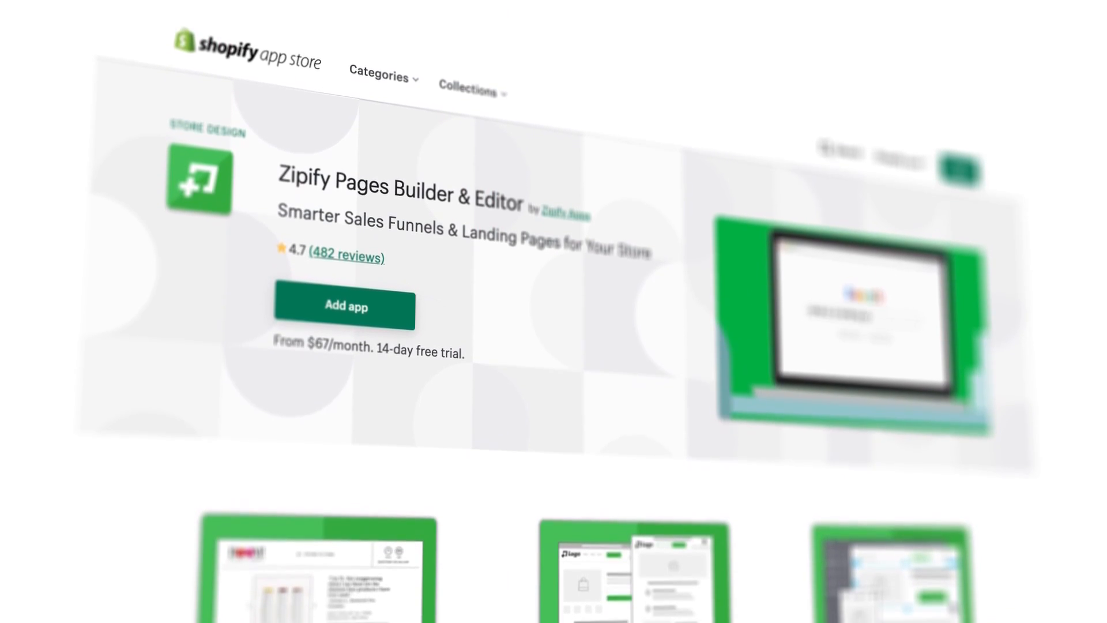
# - Scroll the Zipify Pages App Store listing down to merchant reviews and developer replies
pyautogui.scroll(-3)
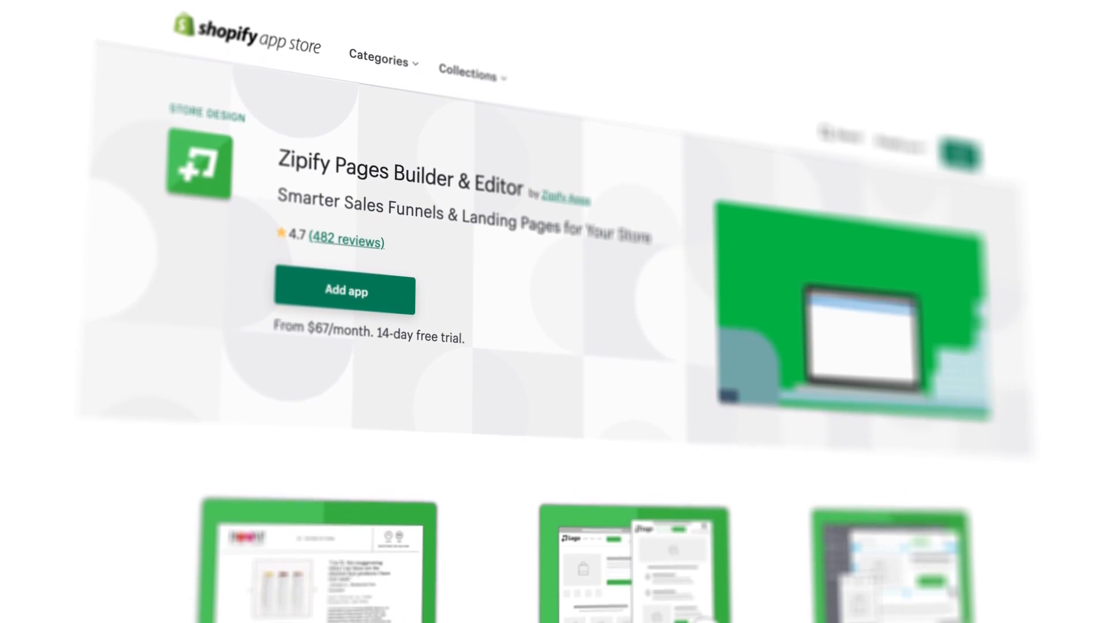
pyautogui.scroll(-3)
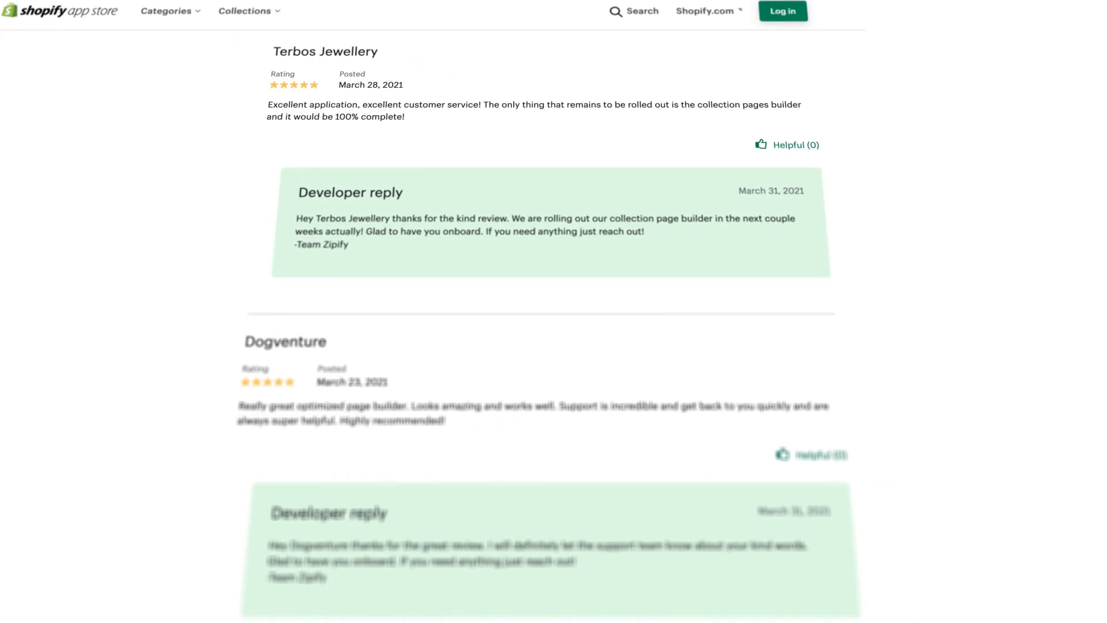
pyautogui.scroll(-3)
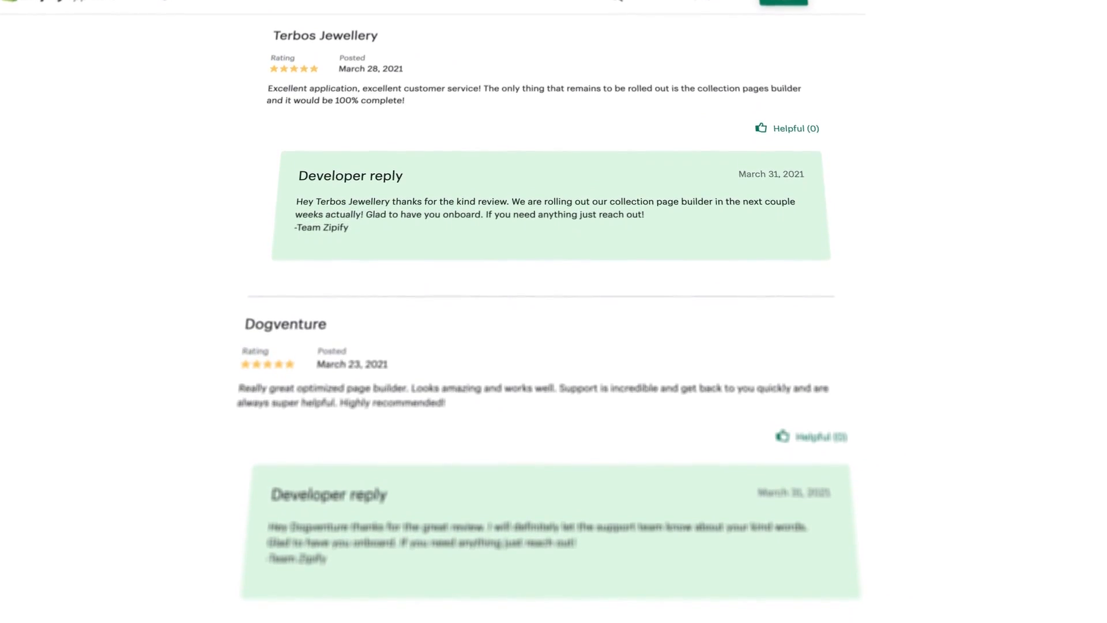
pyautogui.scroll(-3)
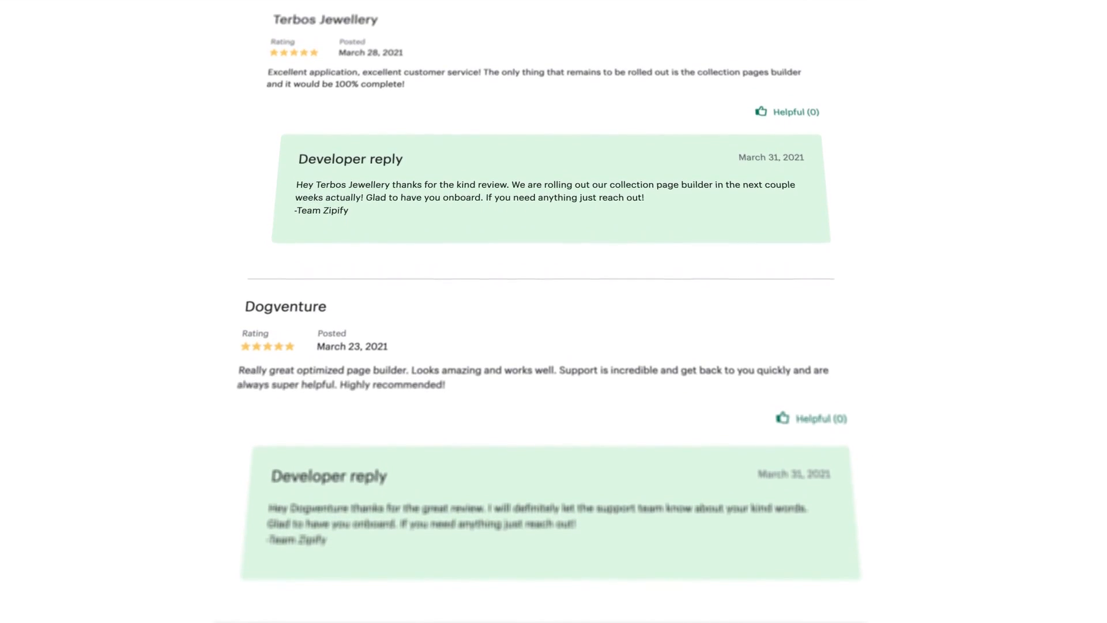